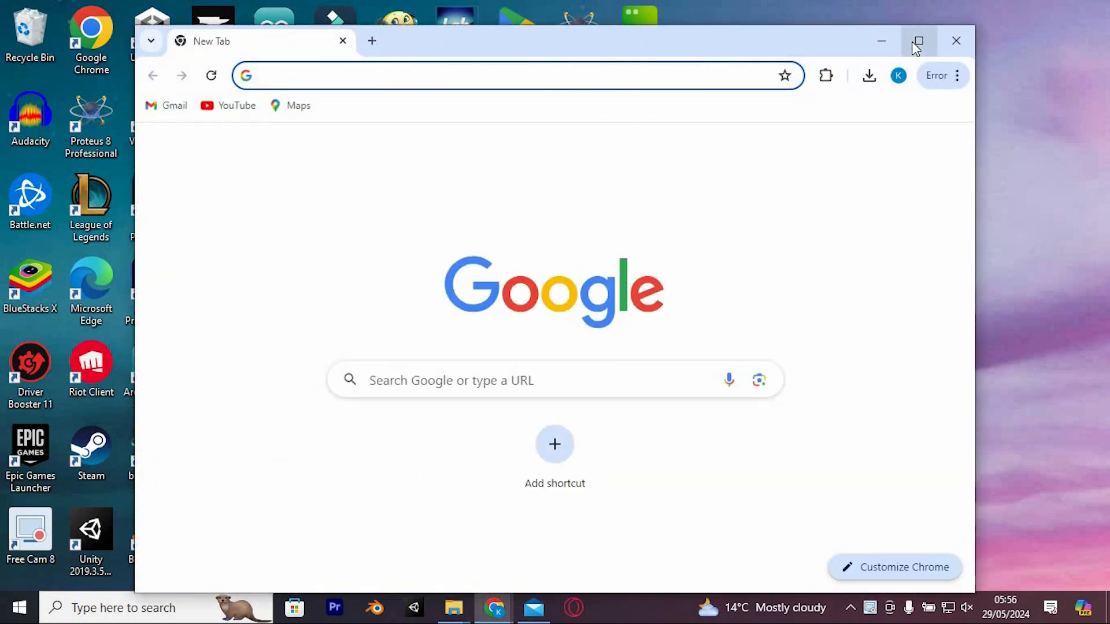
# - Maximize the Chrome window so the new tab fills the whole screen
pyautogui.click(918, 41)
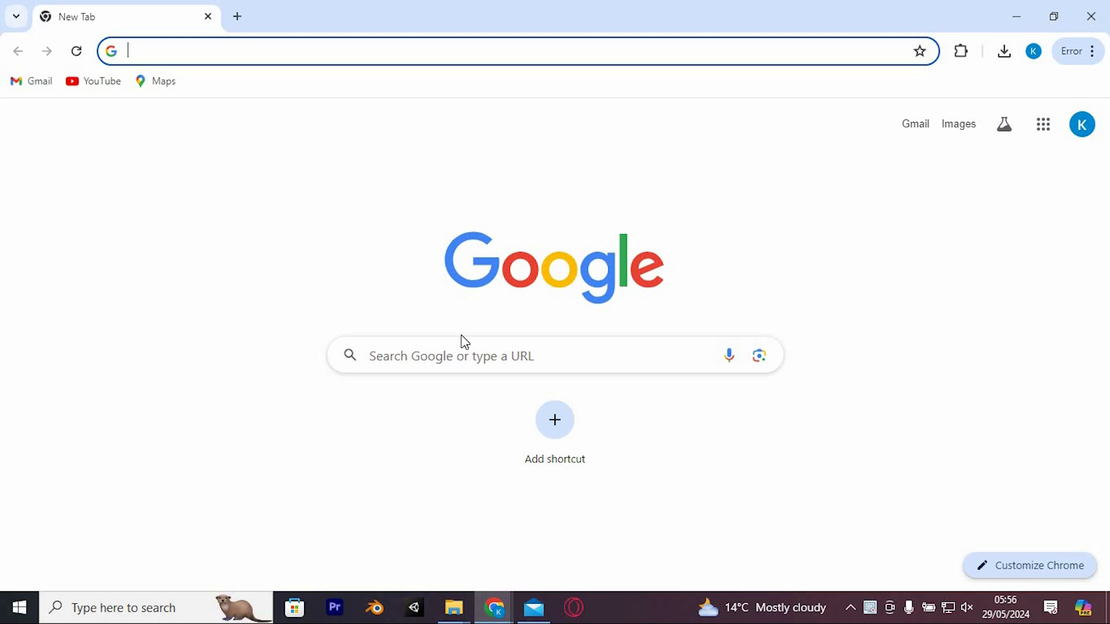
# - Search 'fnb' from the address bar and open the FNB banking homepage result
pyautogui.write('fnb')
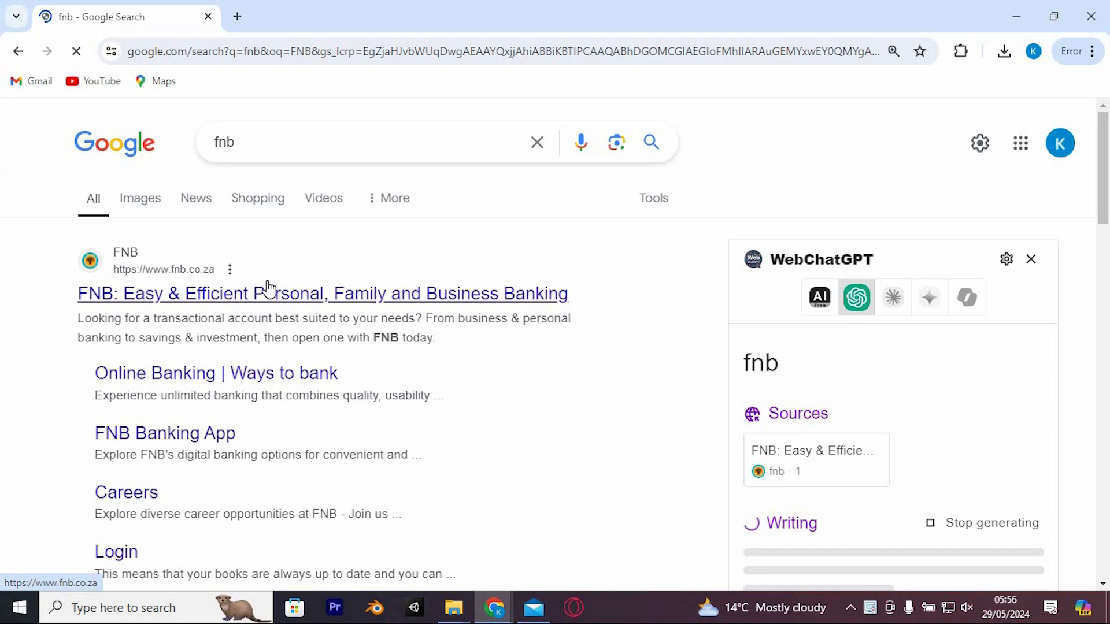
pyautogui.click(321, 292)
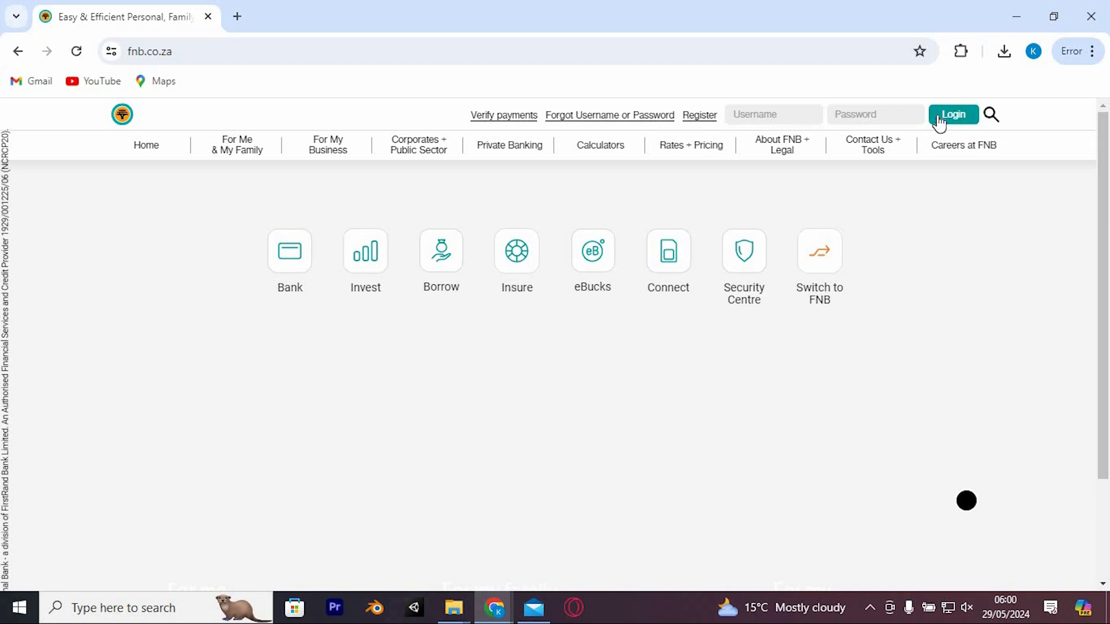
pyautogui.moveTo(494, 607)
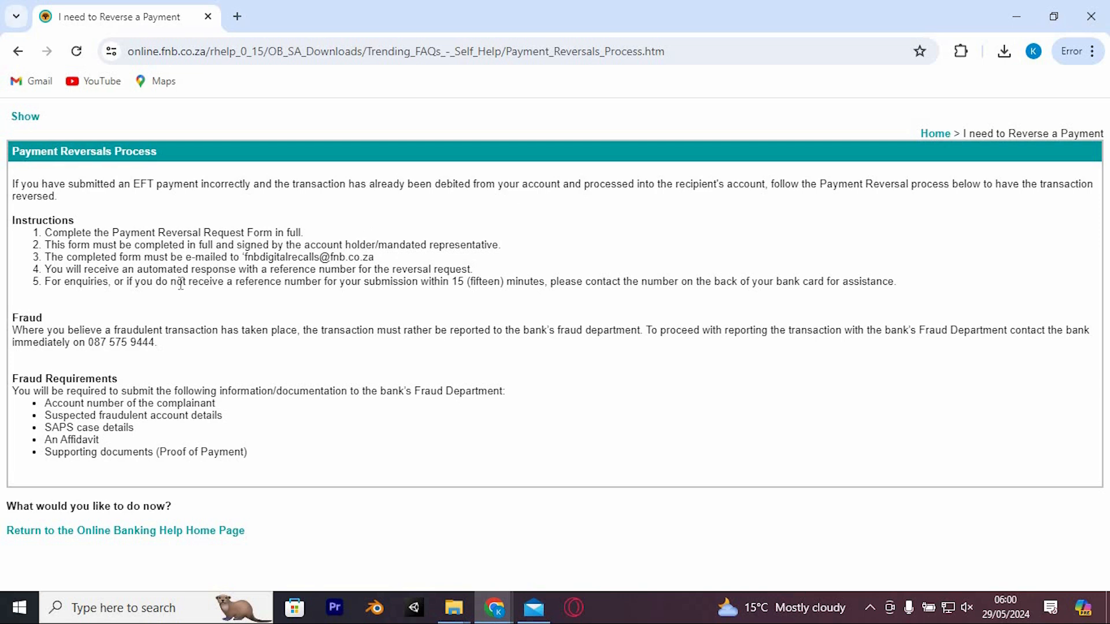
# - Highlight the five reversal instructions on the Payment Reversals Process page, then clear the selection
pyautogui.moveTo(44, 232); pyautogui.dragTo(897, 281)
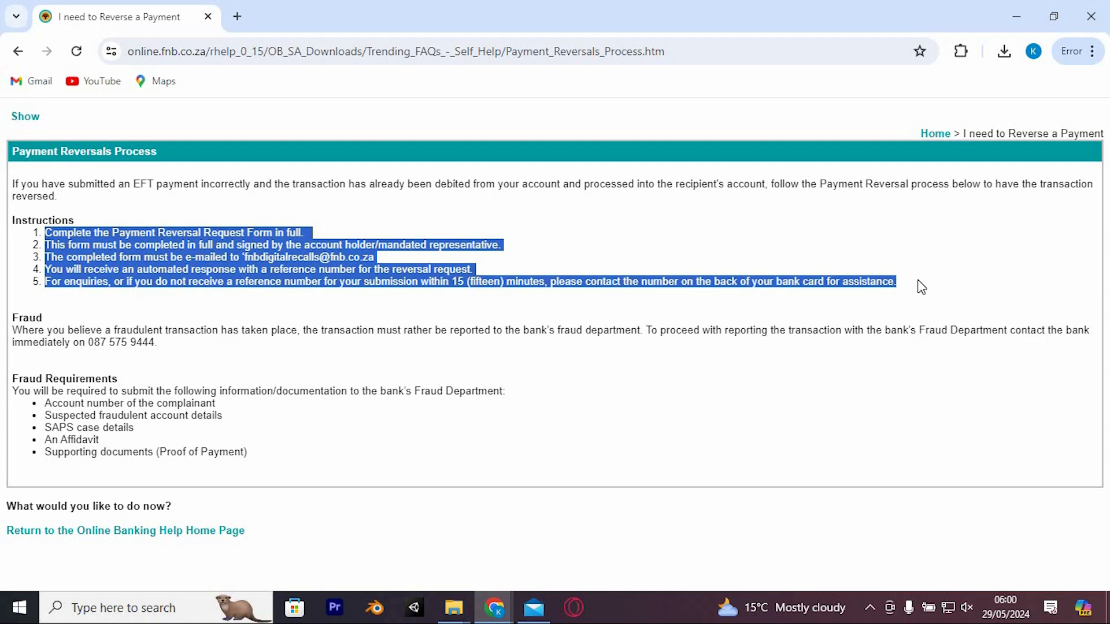
pyautogui.click(376, 329)
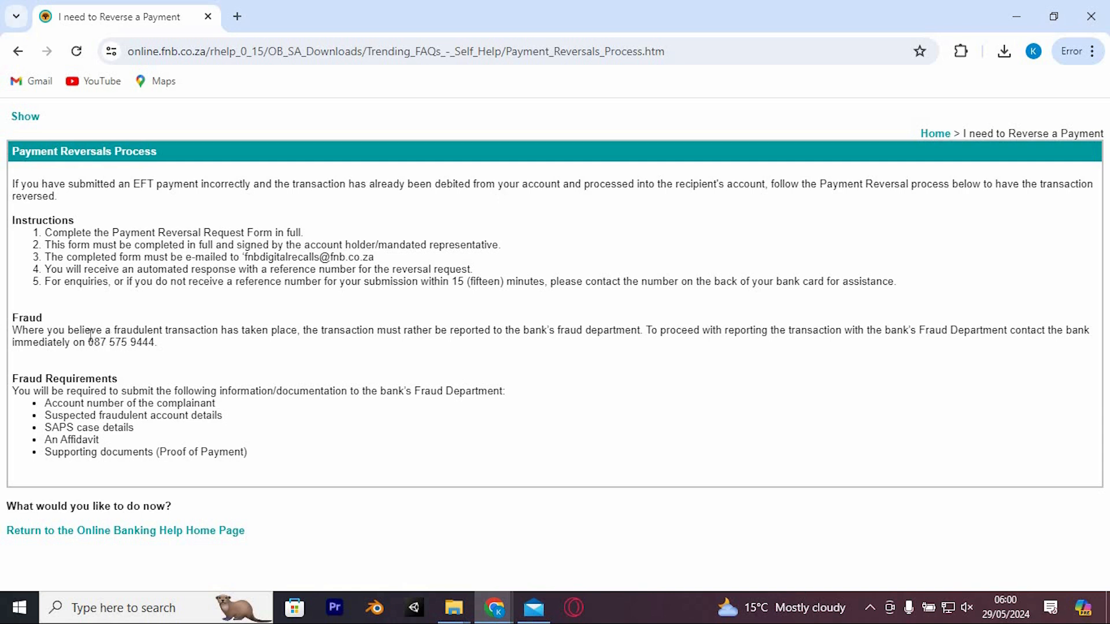
pyautogui.moveTo(87, 343); pyautogui.dragTo(159, 342)
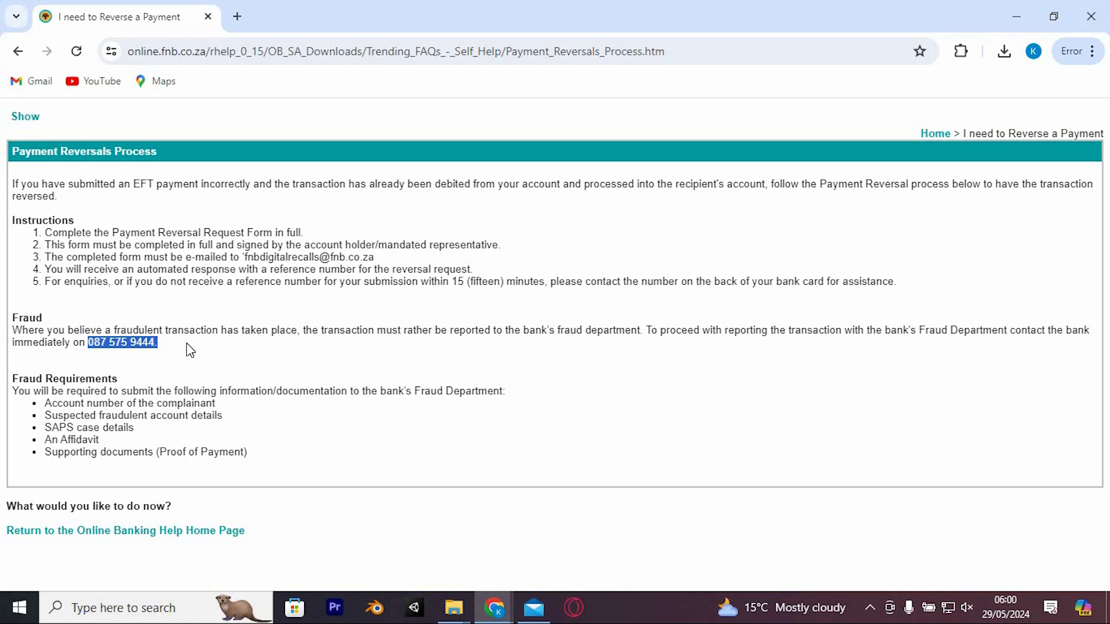
pyautogui.click(190, 348)
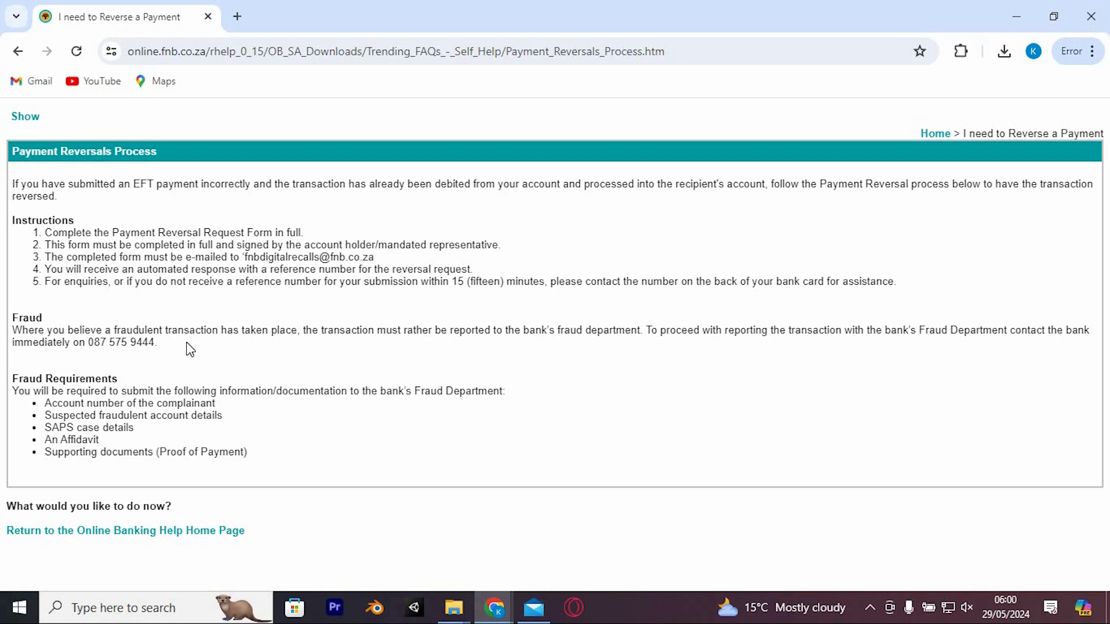
pyautogui.moveTo(219, 307)
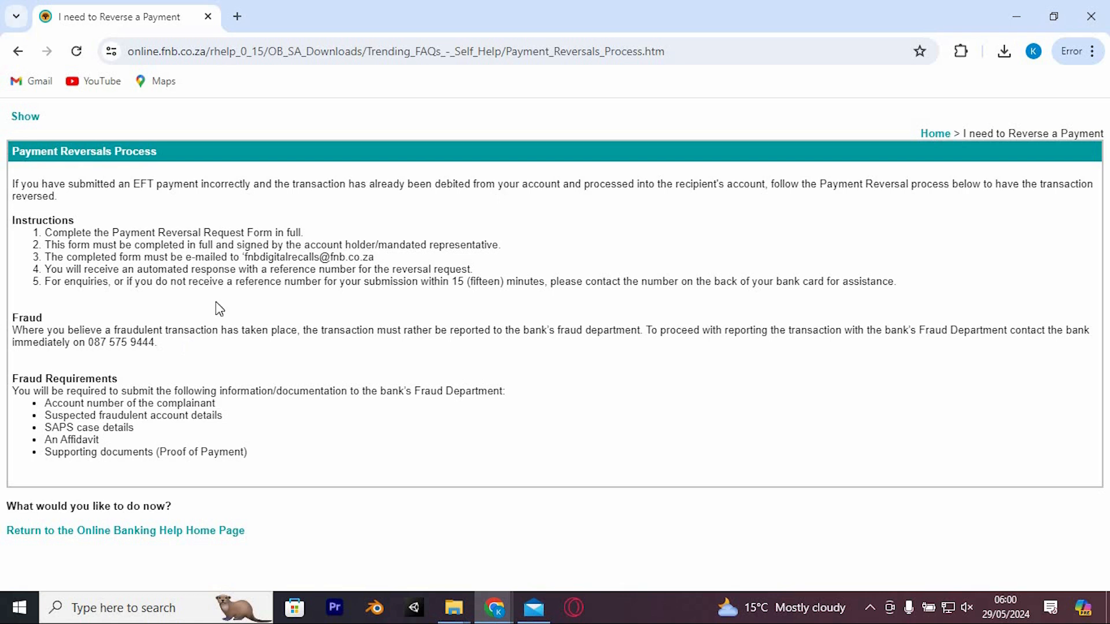
pyautogui.moveTo(887, 278)
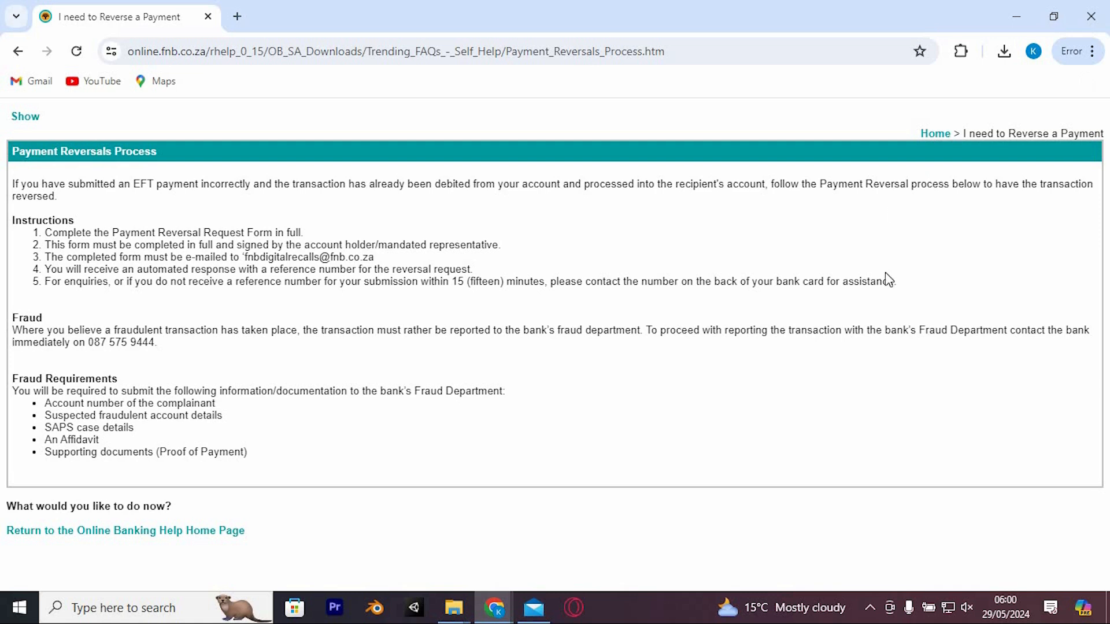